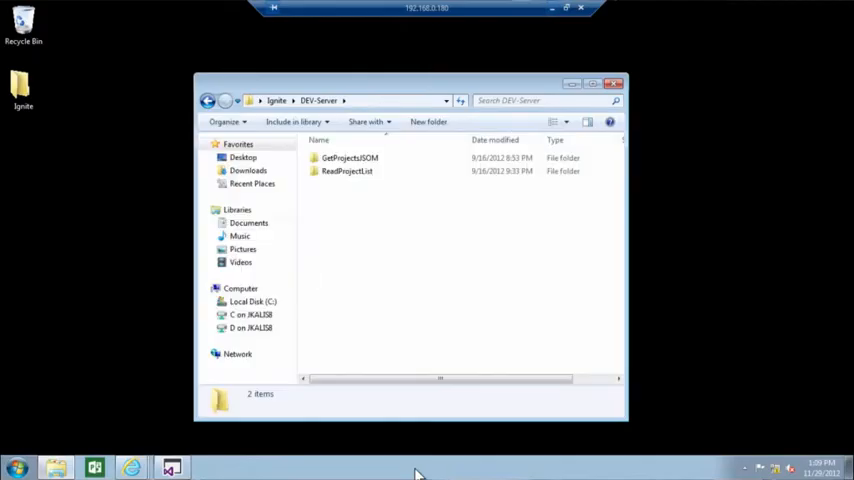
pyautogui.moveTo(380, 332)
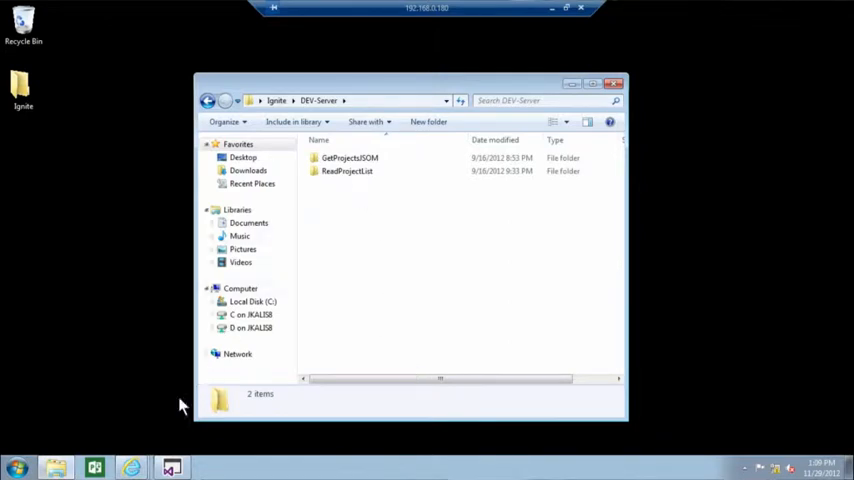
pyautogui.moveTo(132, 468)
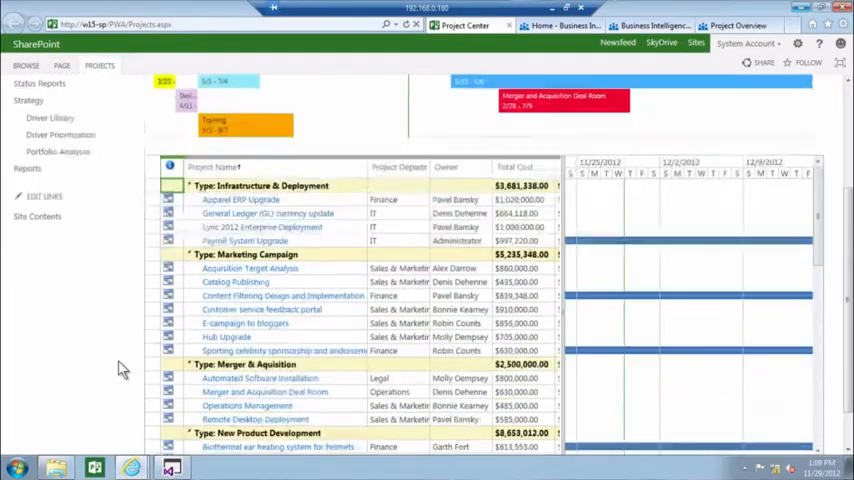
# Step: Load the ReadProjectList solution and highlight the PublishedProject type in Program.cs
pyautogui.scroll(-3)
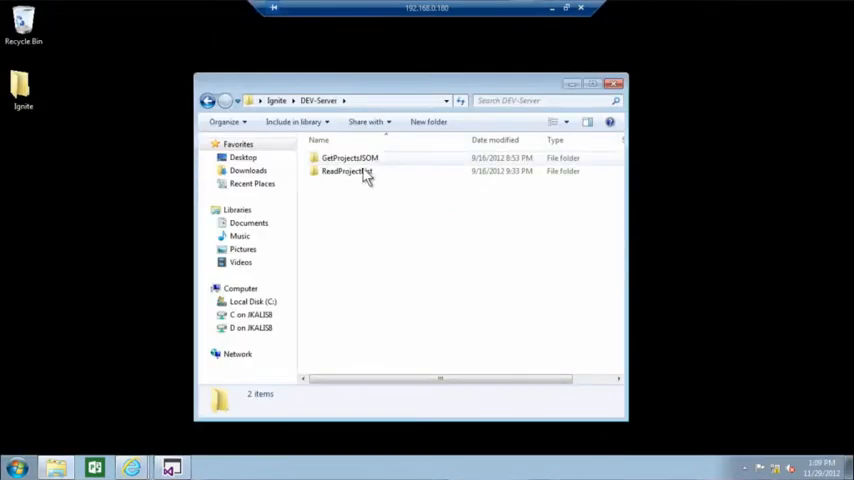
pyautogui.doubleClick(344, 172)
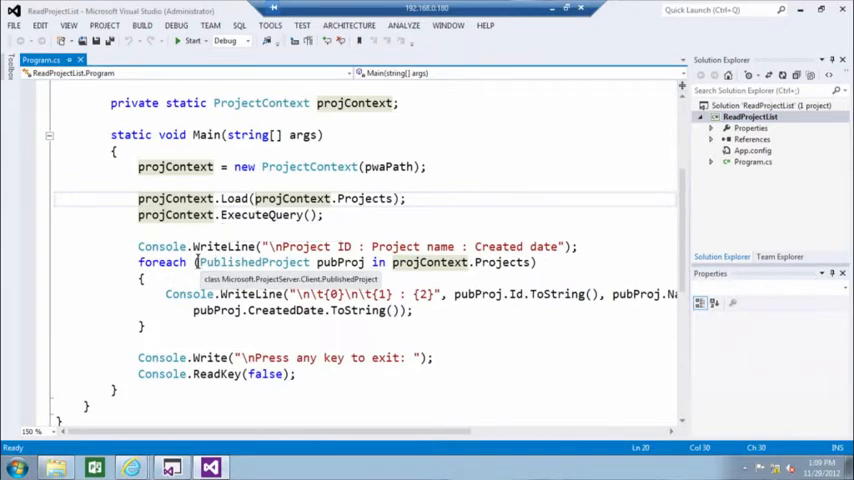
pyautogui.doubleClick(252, 262)
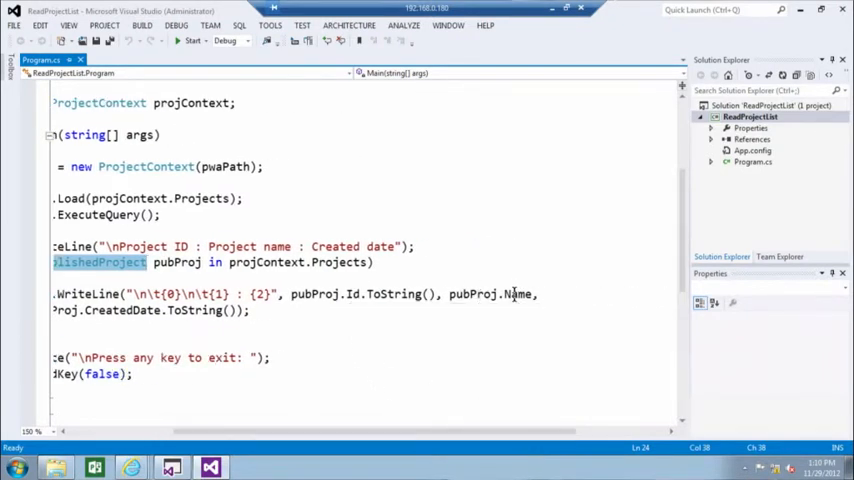
pyautogui.moveTo(118, 310)
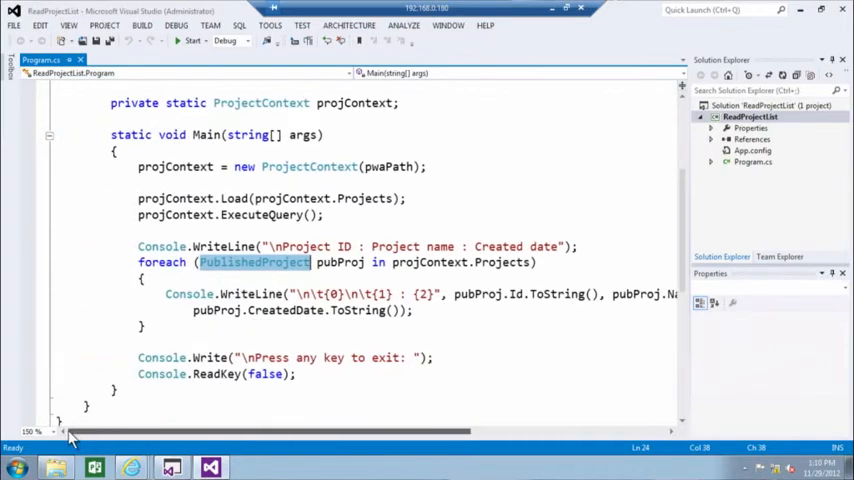
pyautogui.moveTo(76, 420)
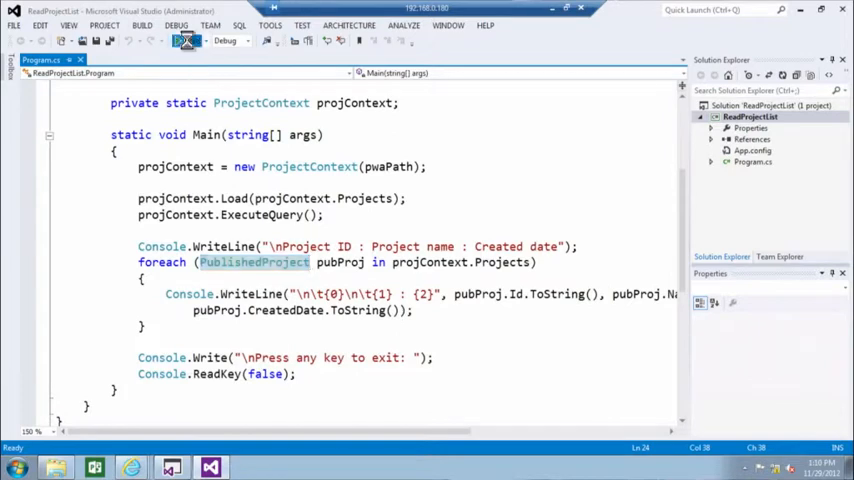
# Step: Run ReadProjectList to list published project IDs, names and created dates, then dismiss the output
pyautogui.click(184, 40)
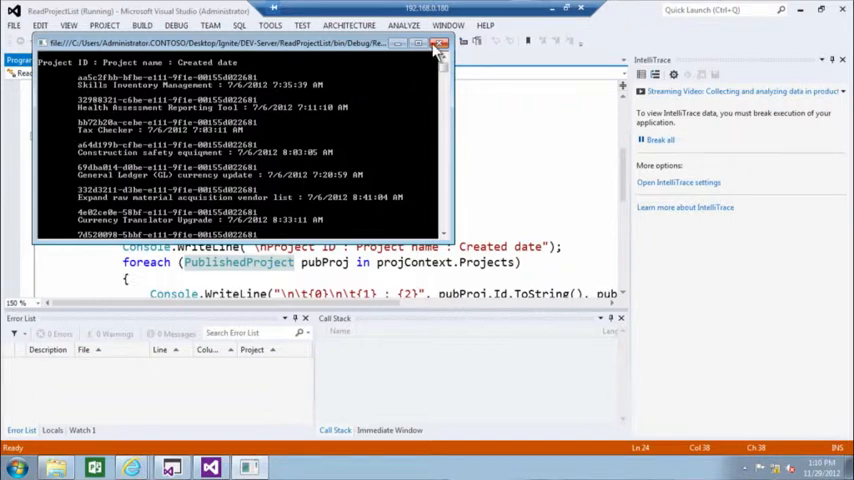
pyautogui.click(440, 44)
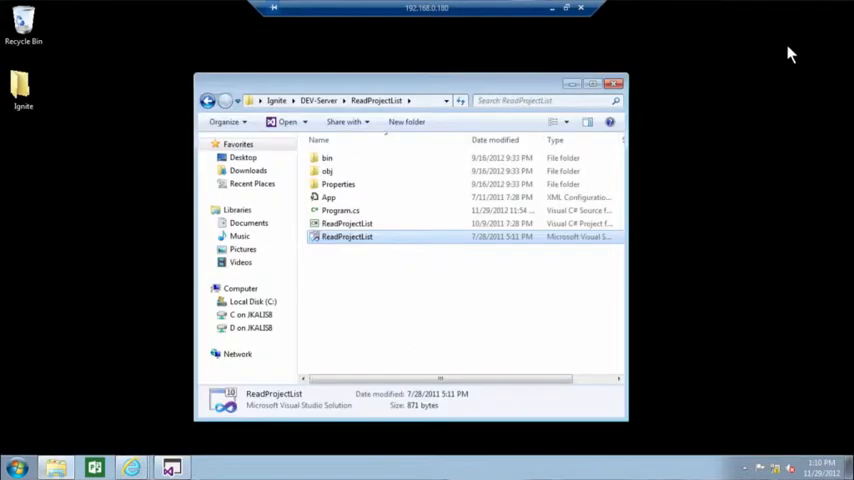
pyautogui.click(318, 100)
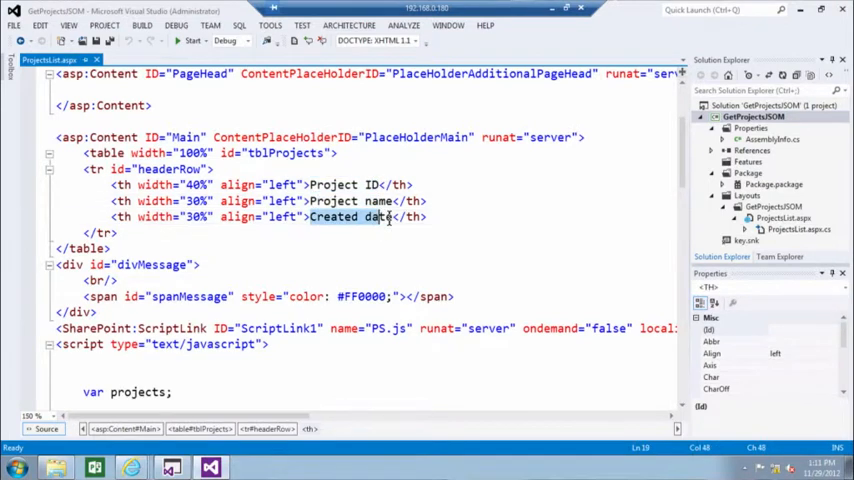
pyautogui.scroll(-3)
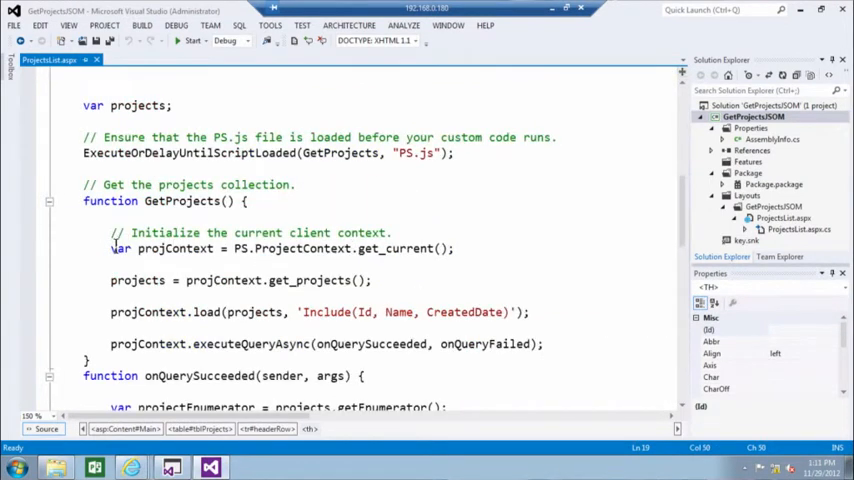
pyautogui.moveTo(110, 250); pyautogui.dragTo(544, 344)
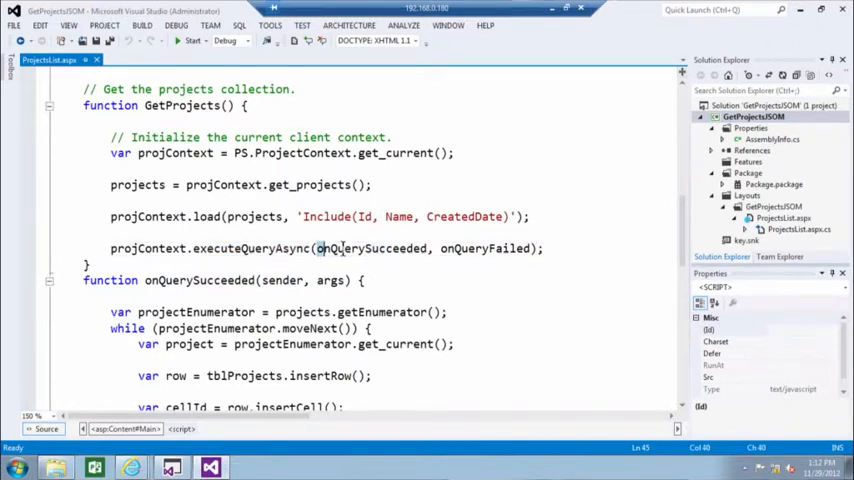
pyautogui.doubleClick(372, 248)
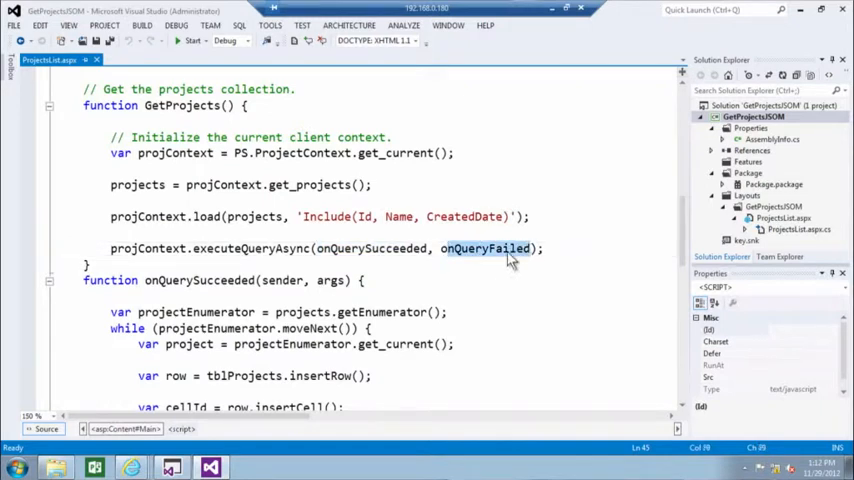
pyautogui.scroll(-3)
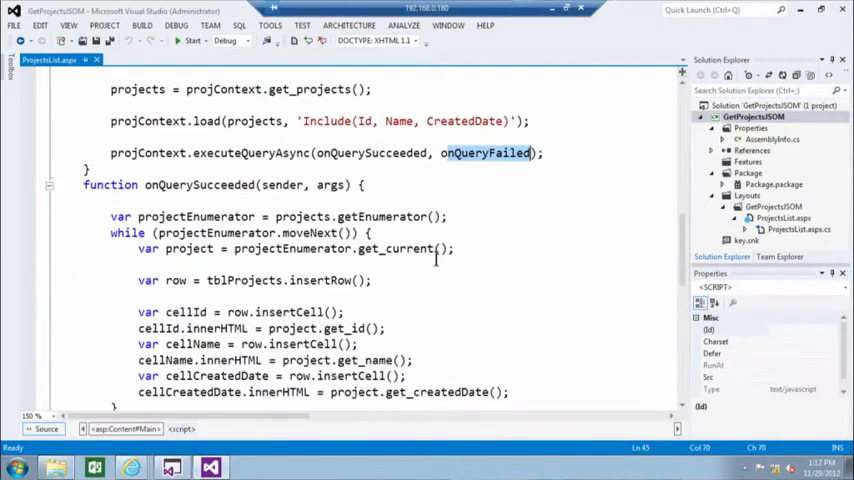
pyautogui.scroll(-3)
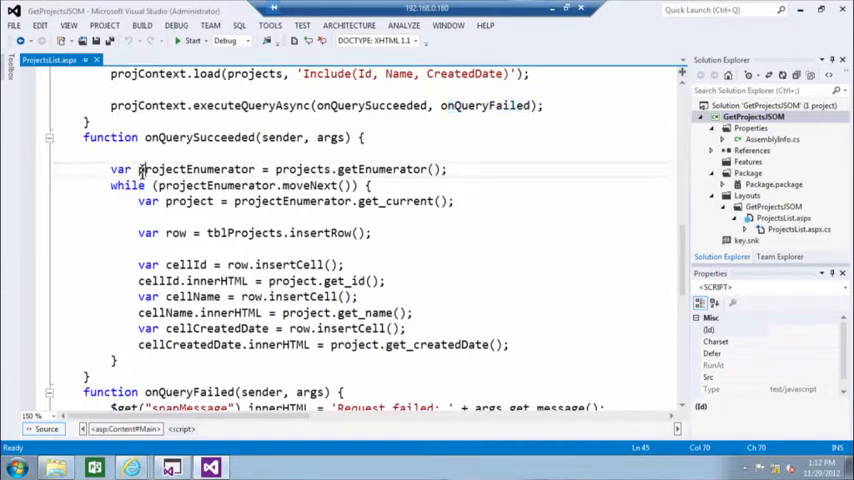
pyautogui.moveTo(140, 168); pyautogui.dragTo(436, 200)
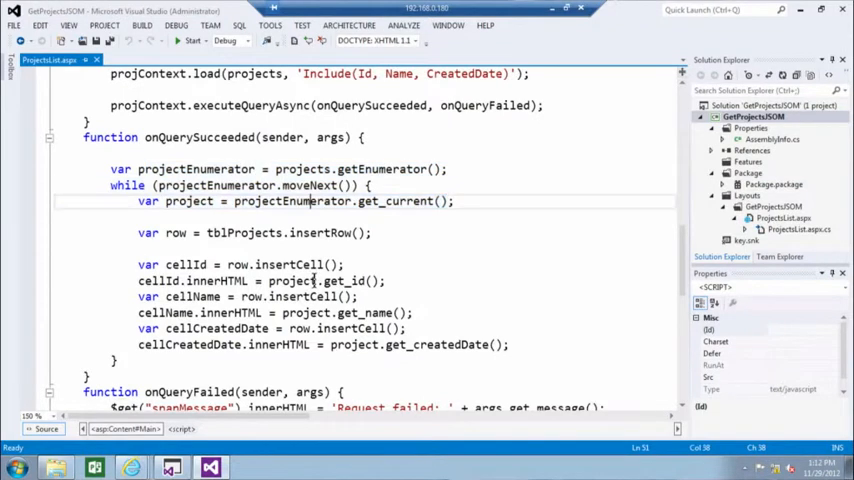
pyautogui.doubleClick(344, 280)
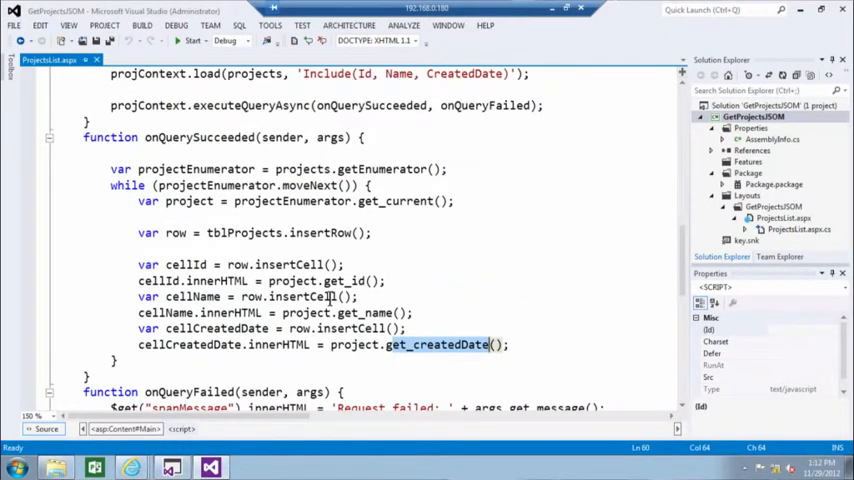
pyautogui.scroll(-3)
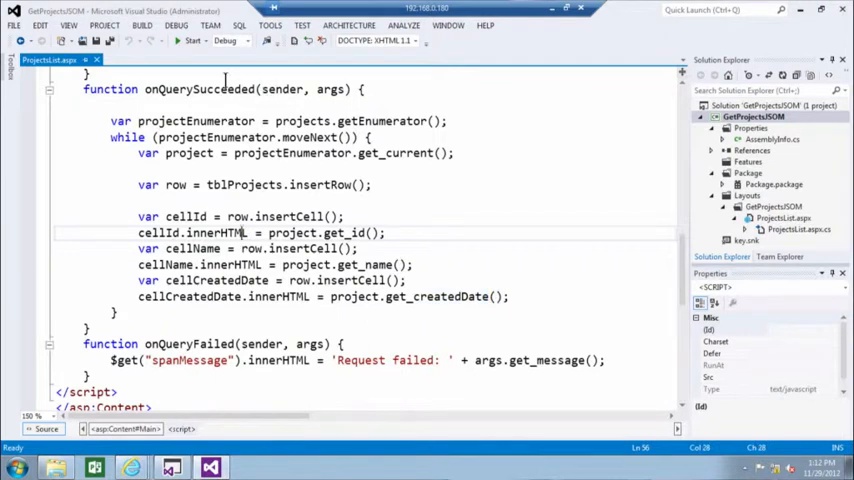
# Step: Deploy My Application Page to PWA and reload it to show the Project ID, name and Created date headings
pyautogui.click(192, 40)
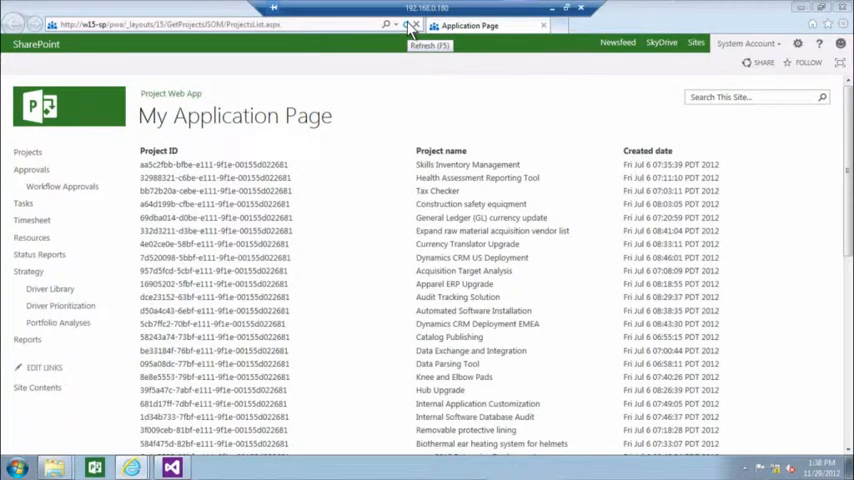
pyautogui.click(412, 24)
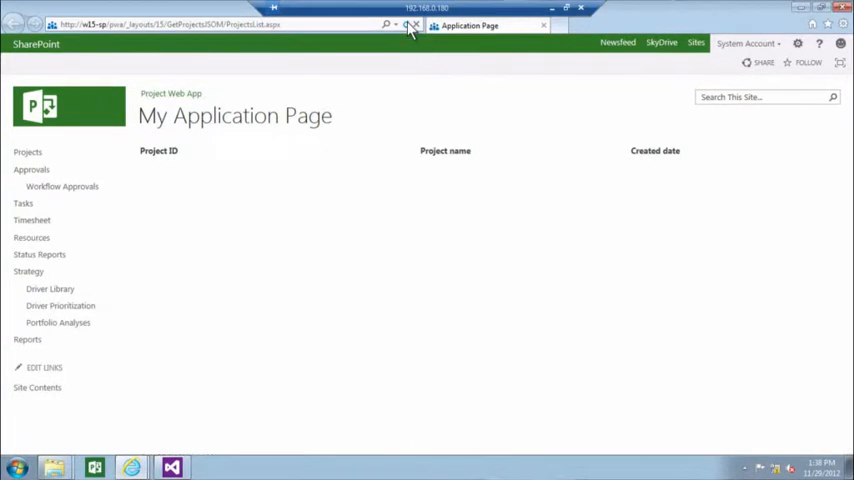